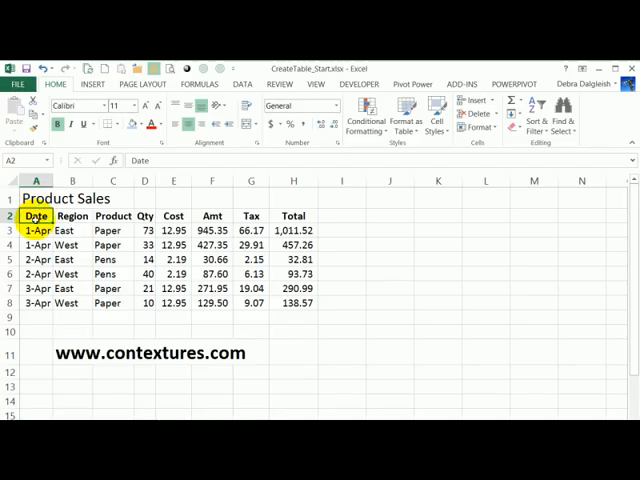
# Select cells and the row headers around the title and column headings
pyautogui.click(72, 216)
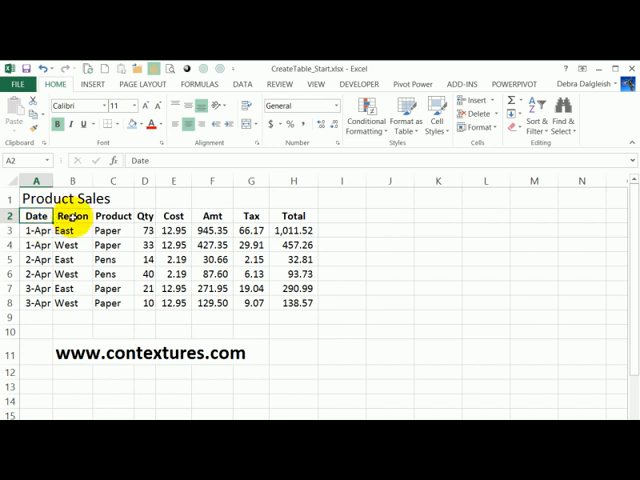
pyautogui.click(36, 216)
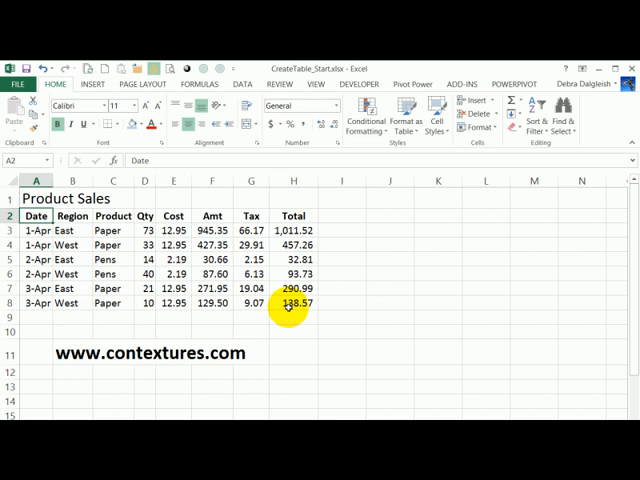
pyautogui.click(36, 215)
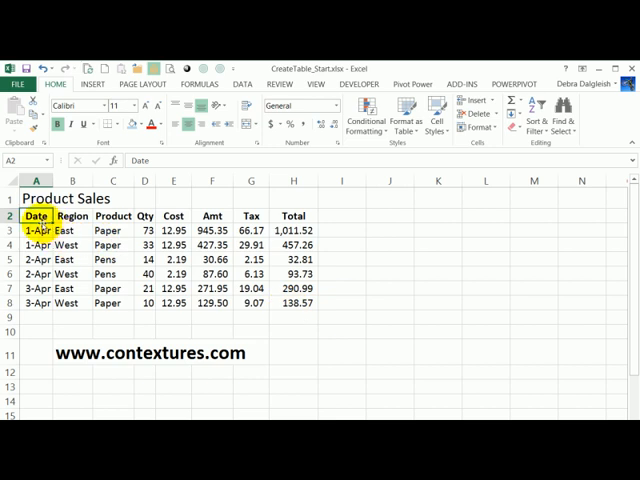
pyautogui.click(211, 228)
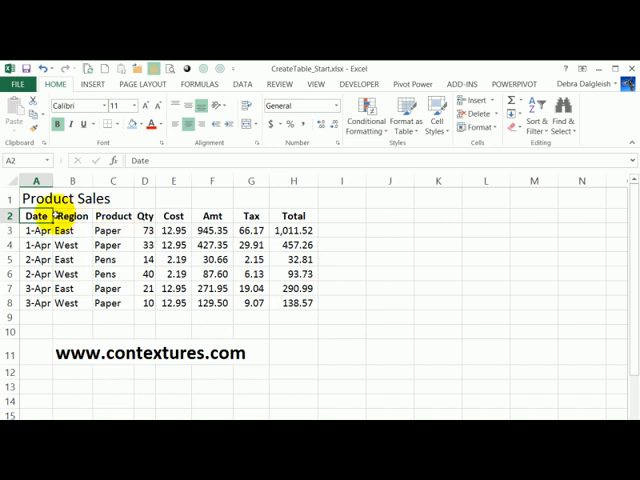
pyautogui.click(72, 216)
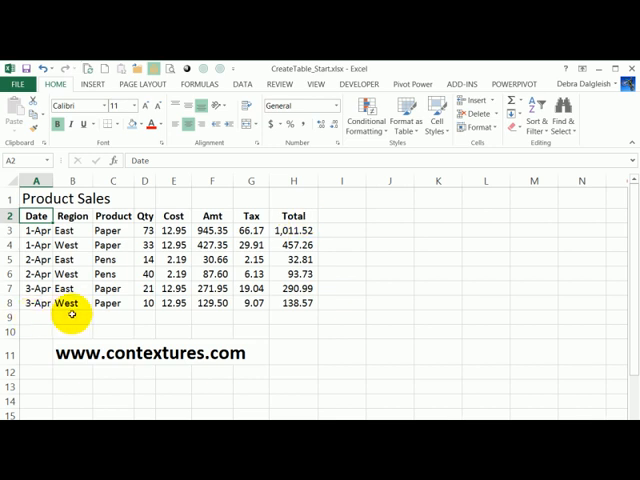
pyautogui.moveTo(340, 320)
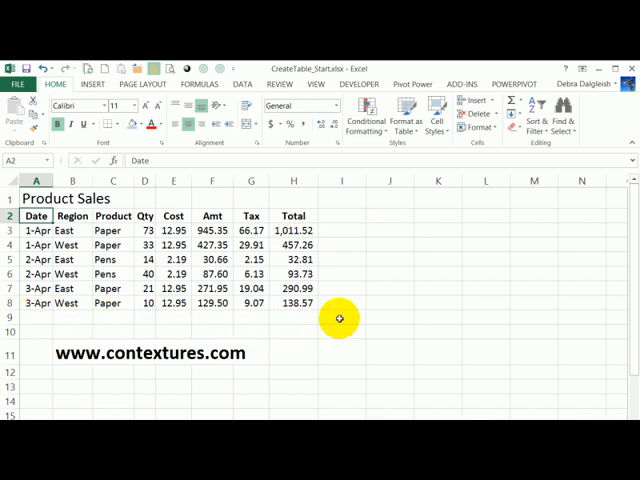
pyautogui.moveTo(325, 316)
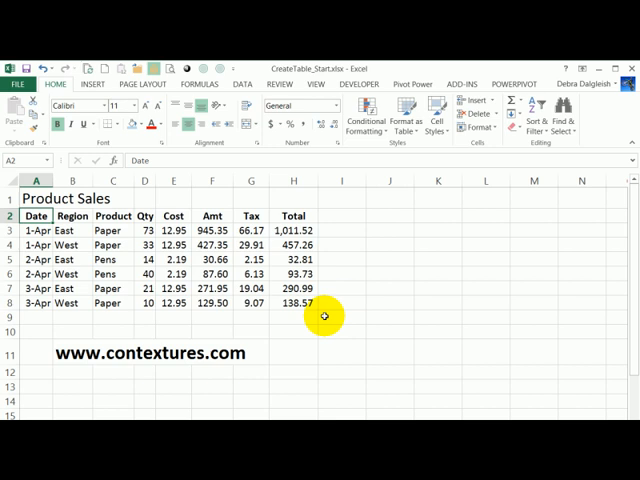
pyautogui.moveTo(70, 323)
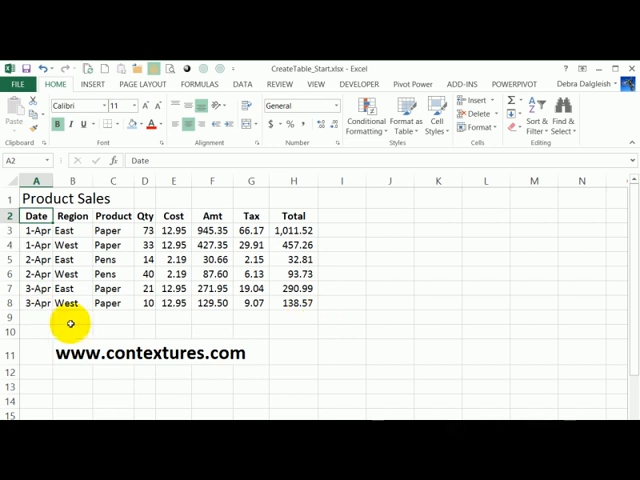
pyautogui.moveTo(352, 320)
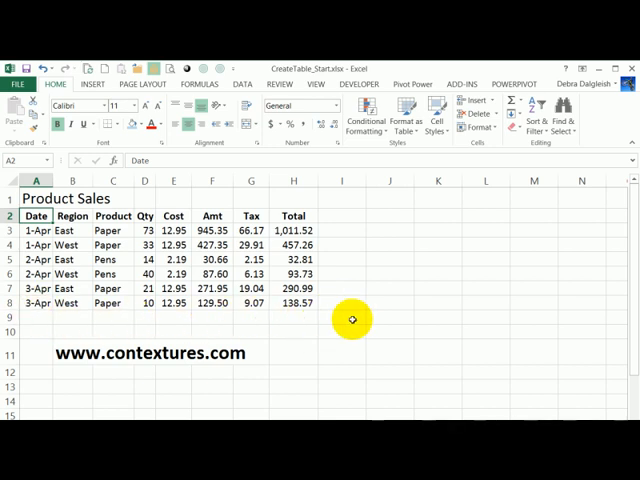
pyautogui.moveTo(324, 355)
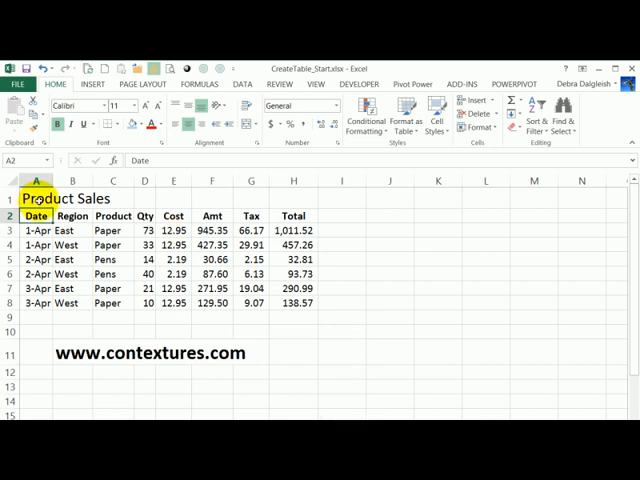
# Insert an empty row above the headings in row 2
pyautogui.click(34, 198)
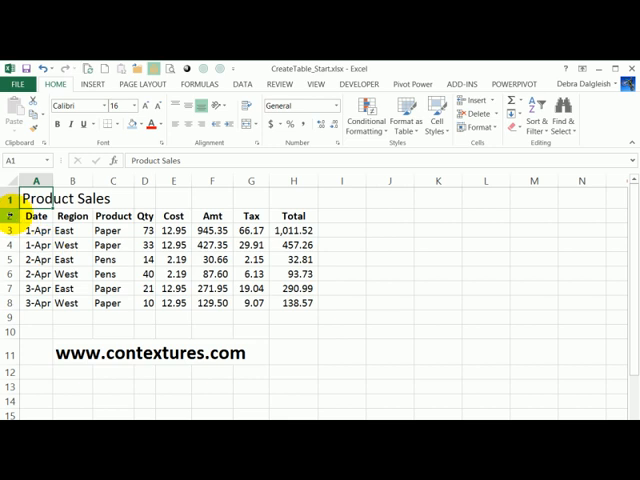
pyautogui.click(14, 216)
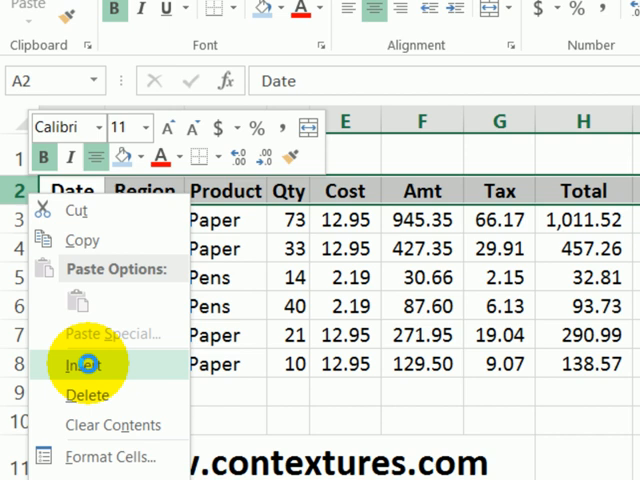
pyautogui.click(79, 365)
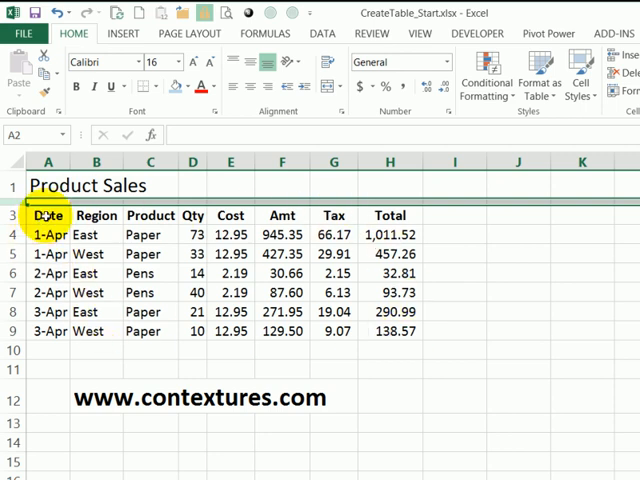
pyautogui.click(48, 185)
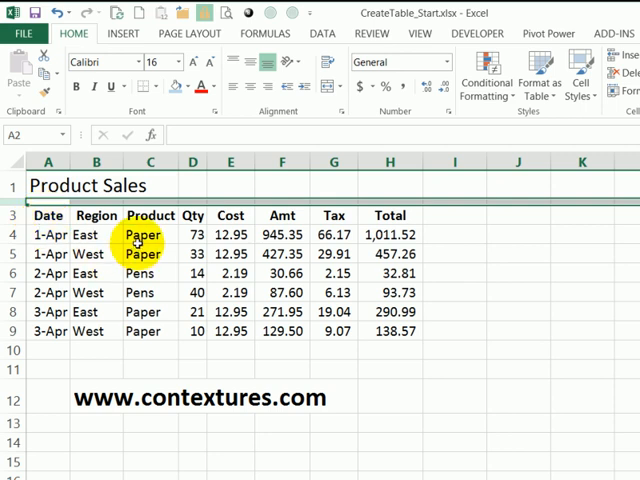
pyautogui.click(96, 214)
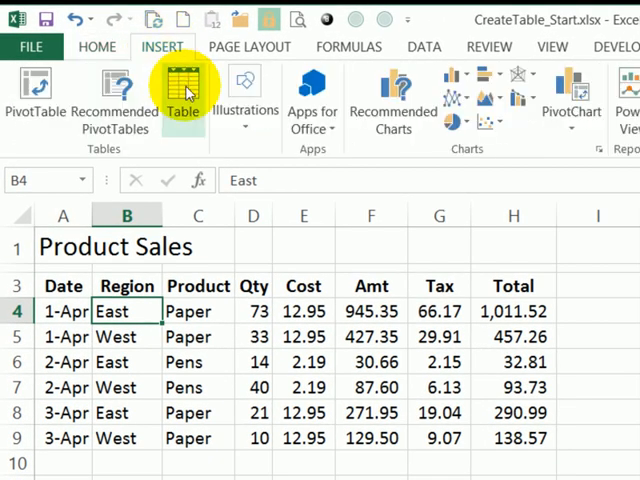
# Convert the sales data A3:H9 into a table with headers, named Table3
pyautogui.click(183, 90)
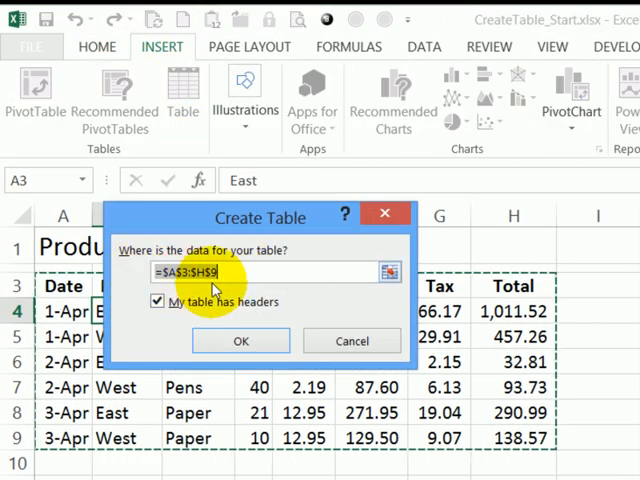
pyautogui.moveTo(105, 293)
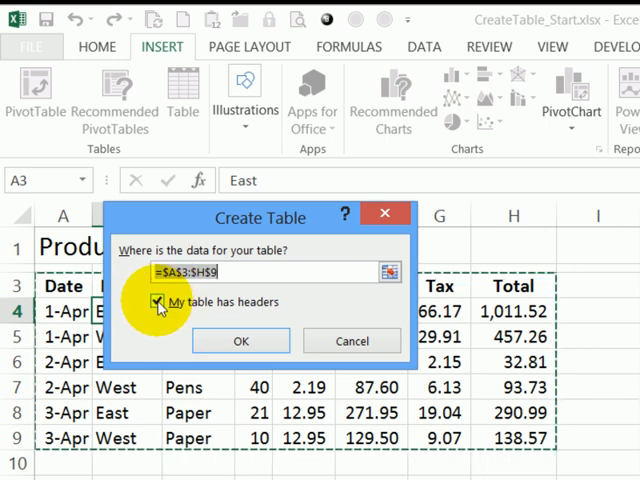
pyautogui.click(240, 341)
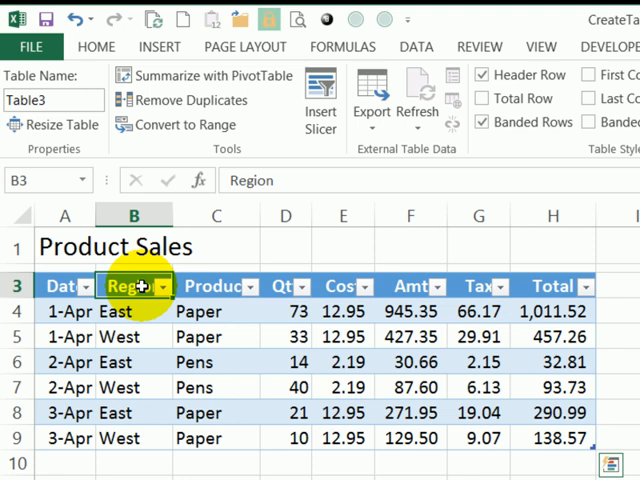
pyautogui.moveTo(225, 330)
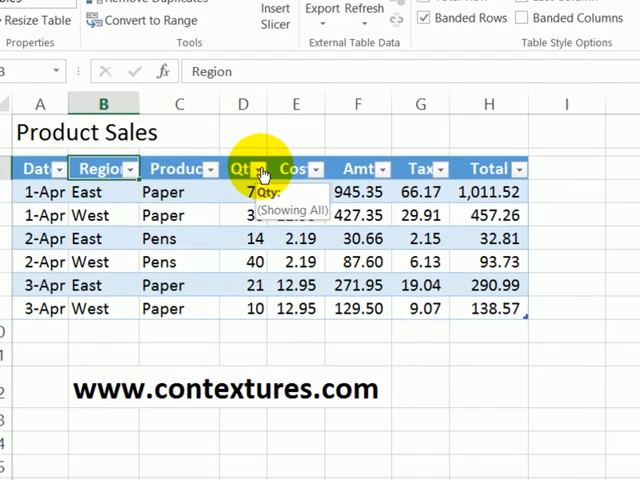
# Sort the table by Qty largest to smallest and filter Product to Paper only
pyautogui.click(263, 168)
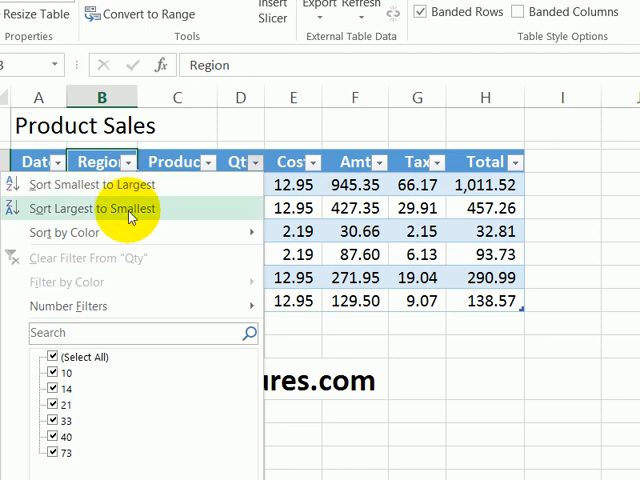
pyautogui.moveTo(178, 208)
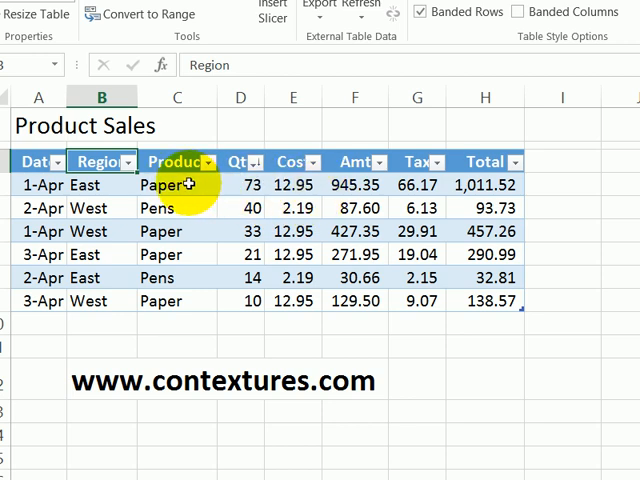
pyautogui.moveTo(208, 196)
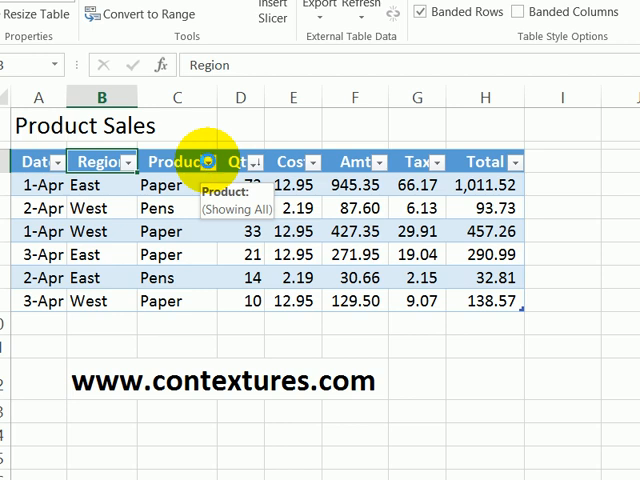
pyautogui.click(207, 162)
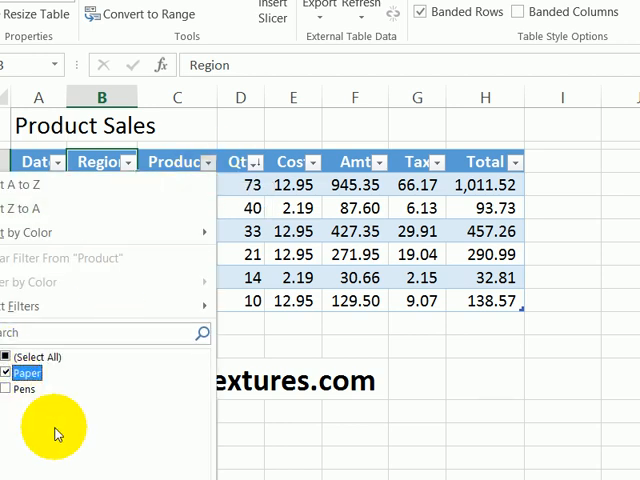
pyautogui.click(7, 372)
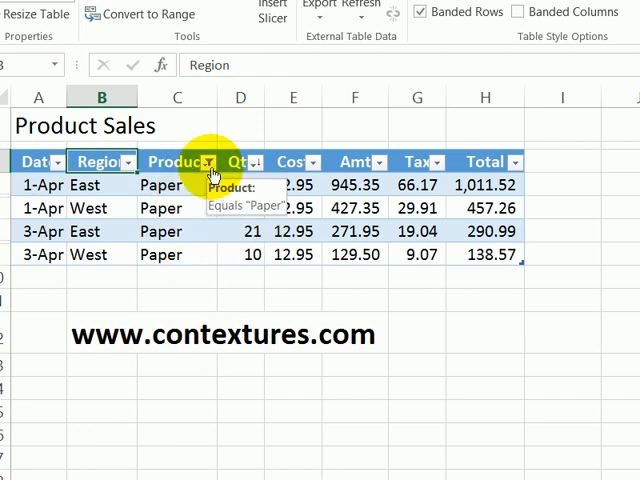
# Clear the Paper filter so all six sales rows are visible again
pyautogui.click(248, 38)
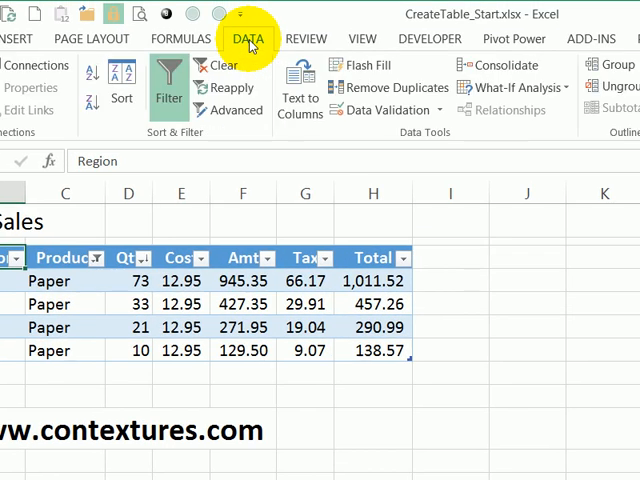
pyautogui.moveTo(222, 70)
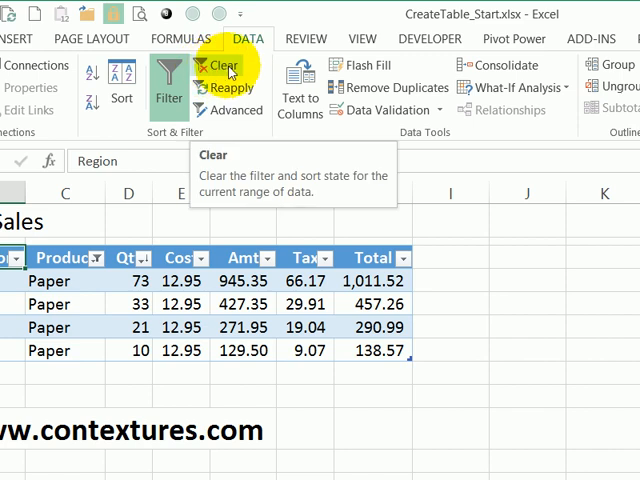
pyautogui.click(220, 66)
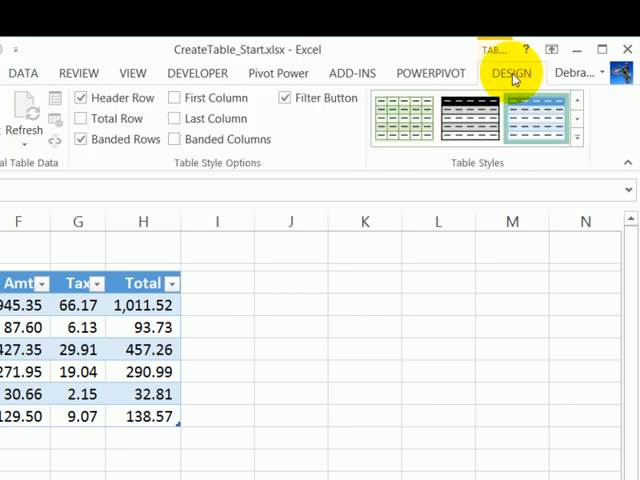
pyautogui.moveTo(442, 162)
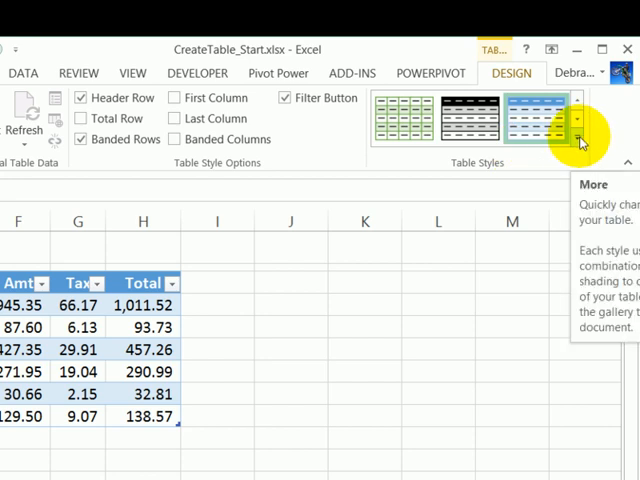
# Apply an orange banded style from the expanded Table Styles gallery
pyautogui.click(577, 142)
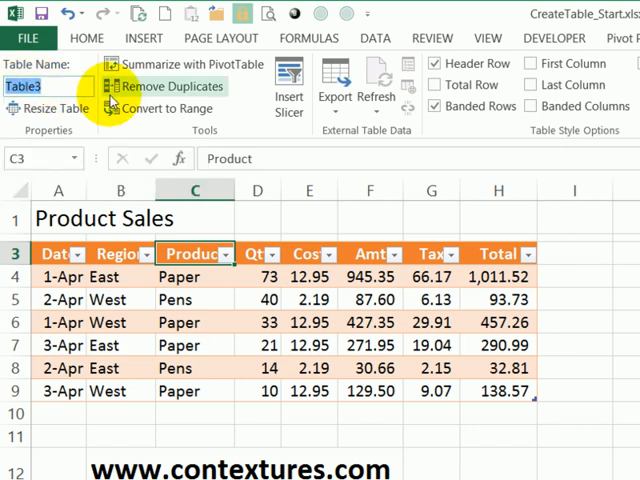
pyautogui.moveTo(165, 86)
pyautogui.write('Orders')
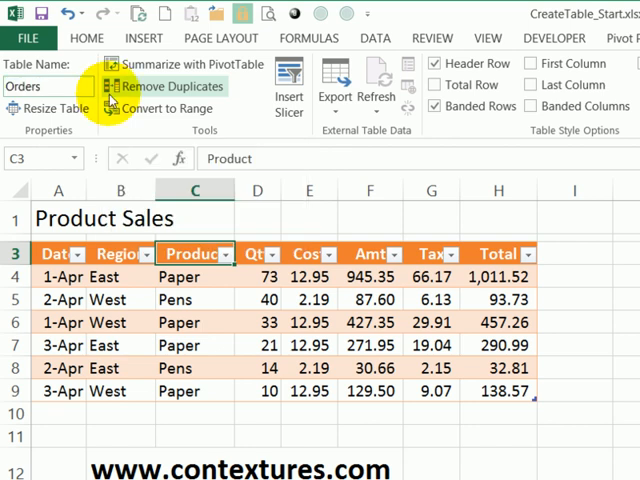
# Change the table name from Table3 to Orders
pyautogui.click(113, 253)
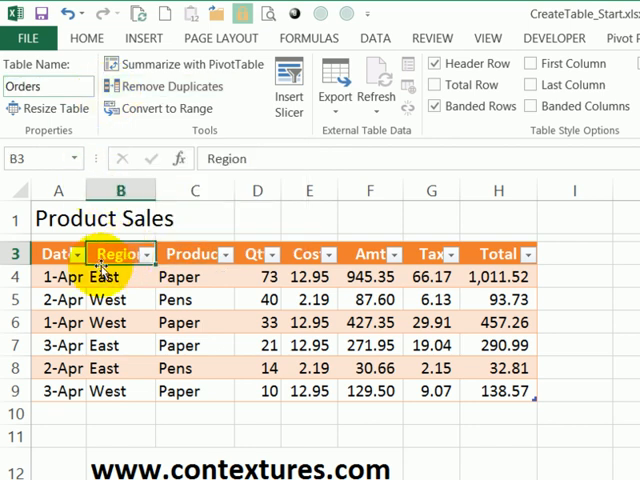